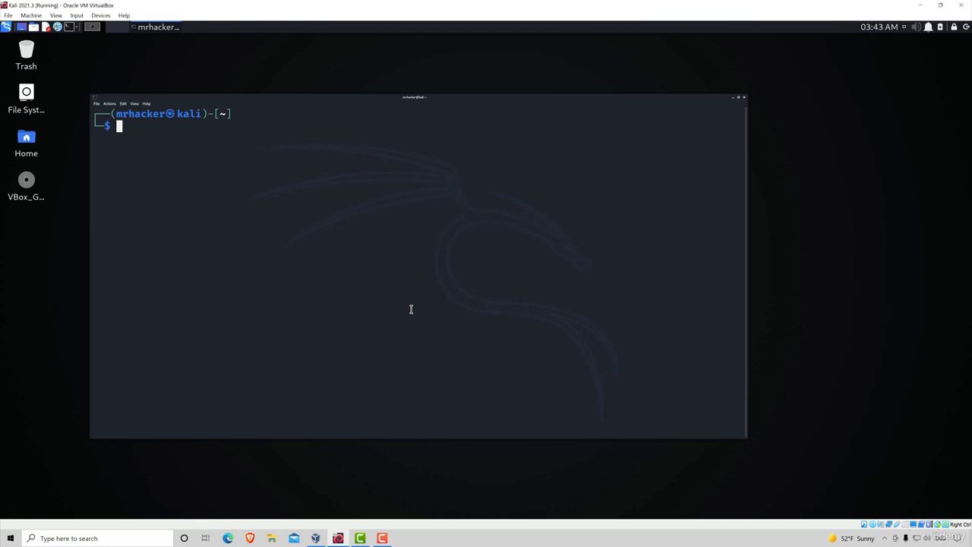
{"action": "mouse_move", "coordinate": [210, 109]}
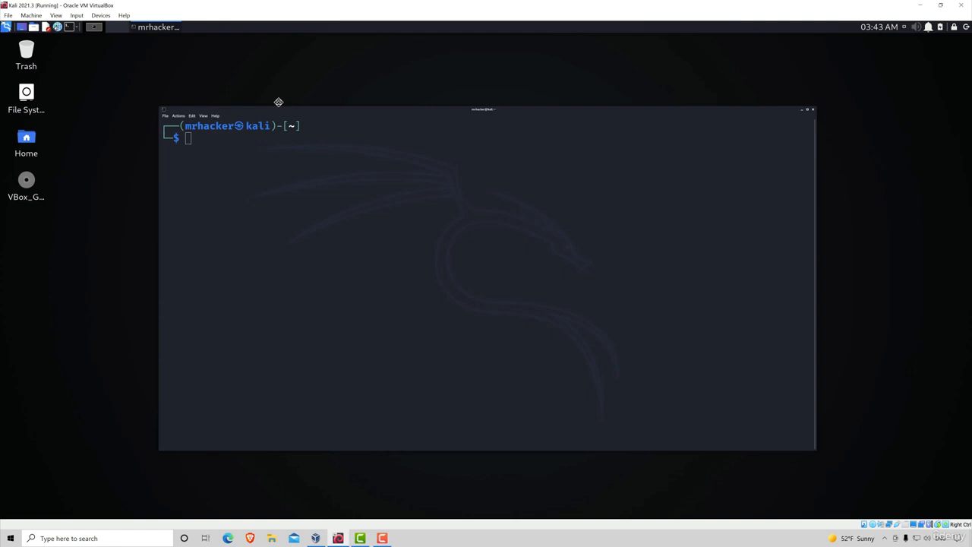
Update package lists and install Tor with sudo; tor 0.4.5.10 is already newest
{"action": "left_click", "coordinate": [807, 109]}
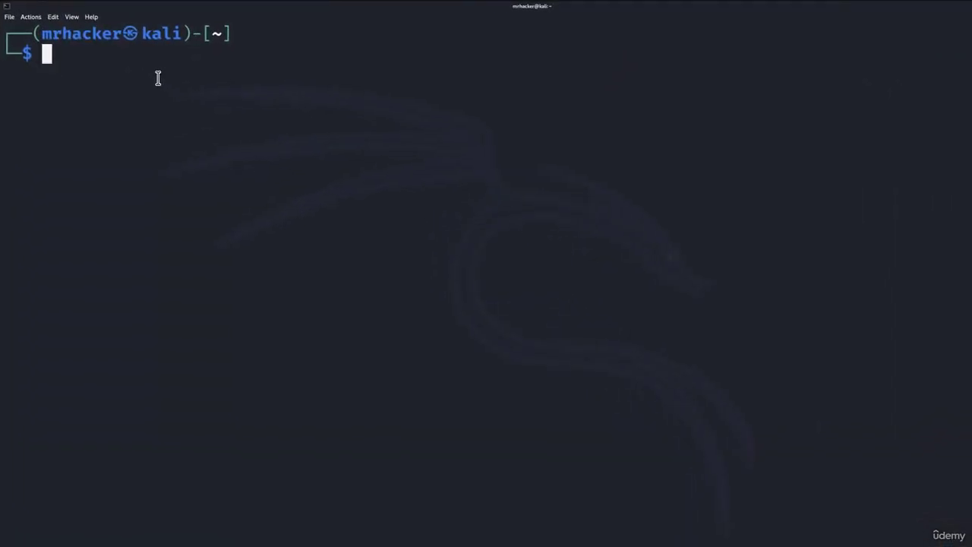
{"action": "type", "text": "sudo apt update"}
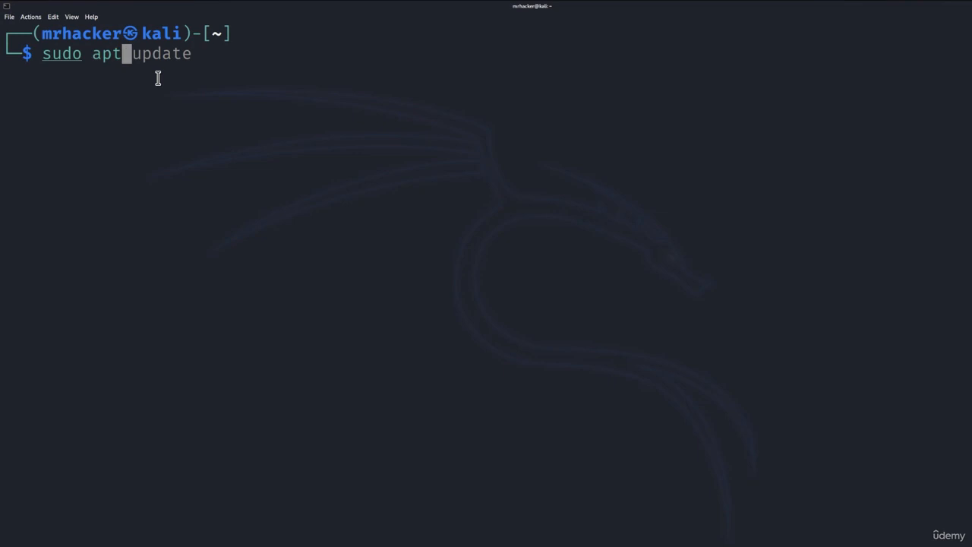
{"action": "type", "text": "sudo apt-get install tor"}
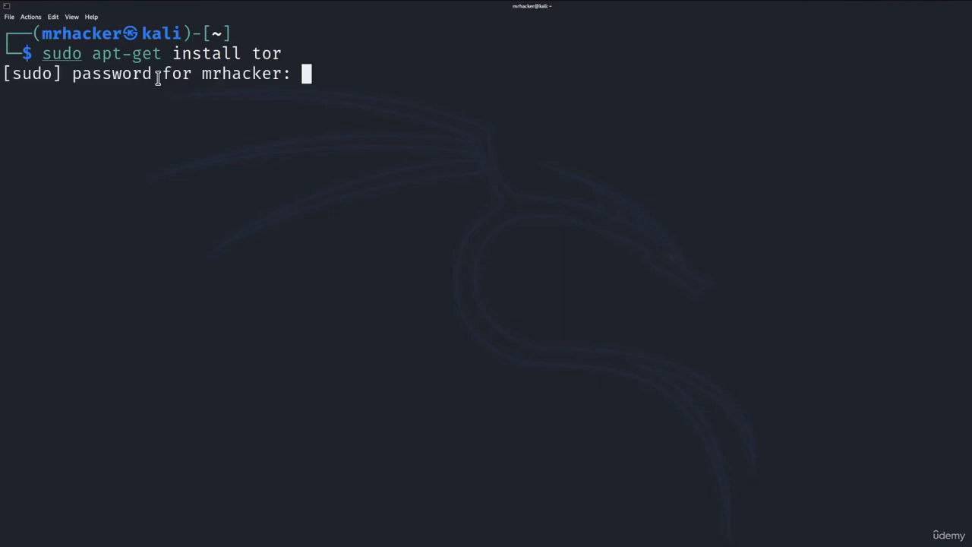
{"action": "key", "text": "Enter"}
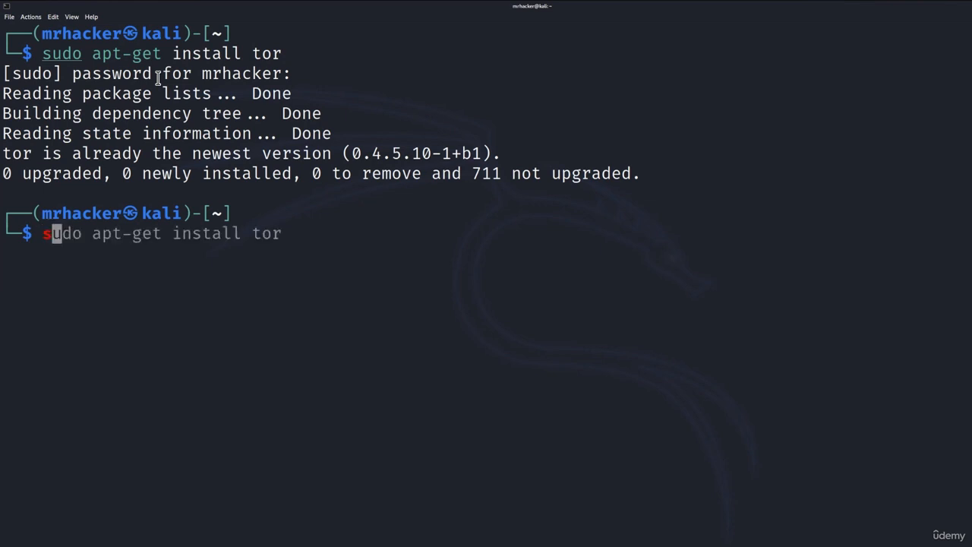
Start the Tor service with authorization and confirm its status shows active (exited)
{"action": "type", "text": "service tor start"}
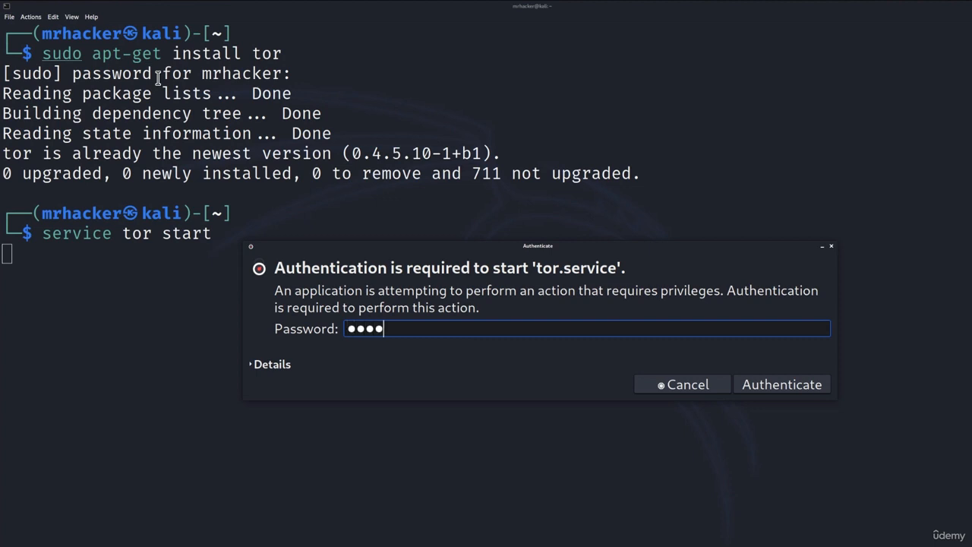
{"action": "left_click", "coordinate": [781, 383]}
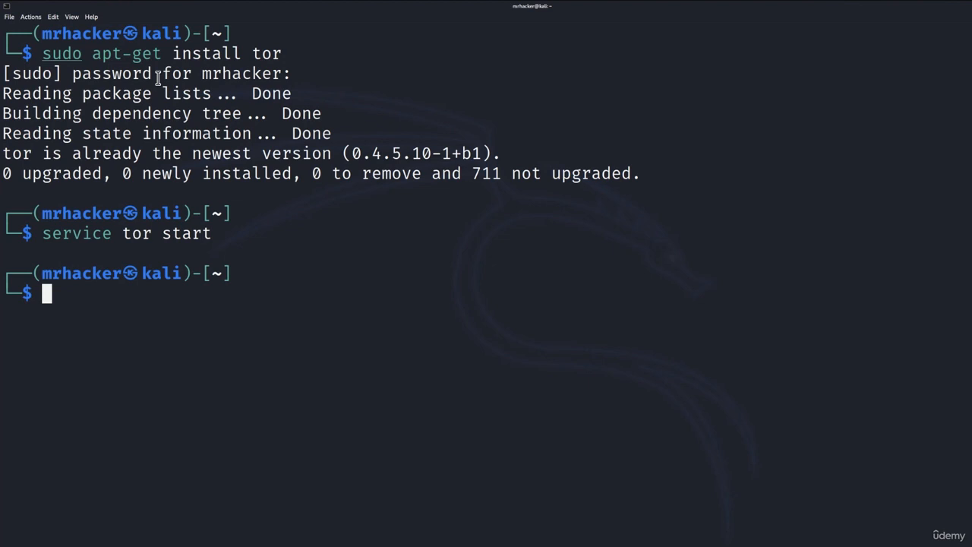
{"action": "type", "text": "service tor start"}
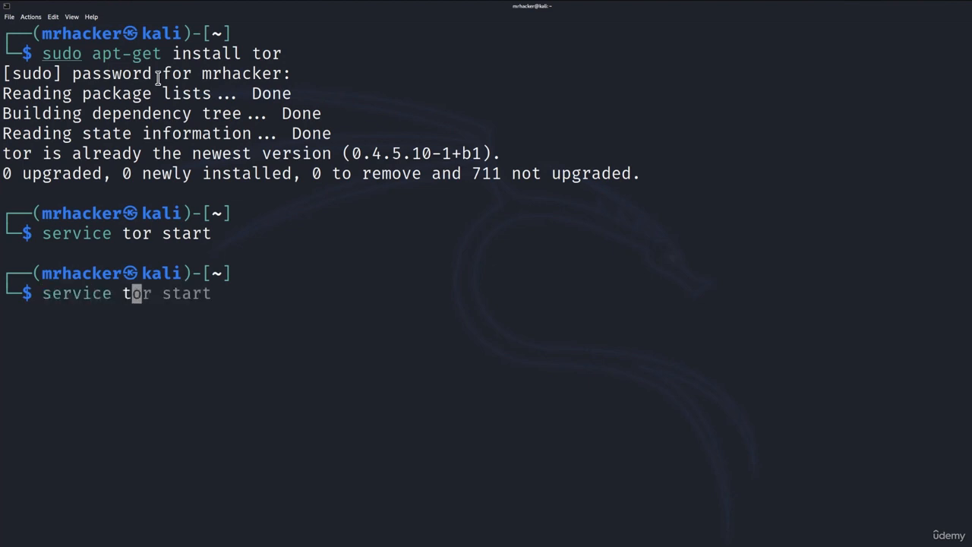
{"action": "type", "text": "service tor status"}
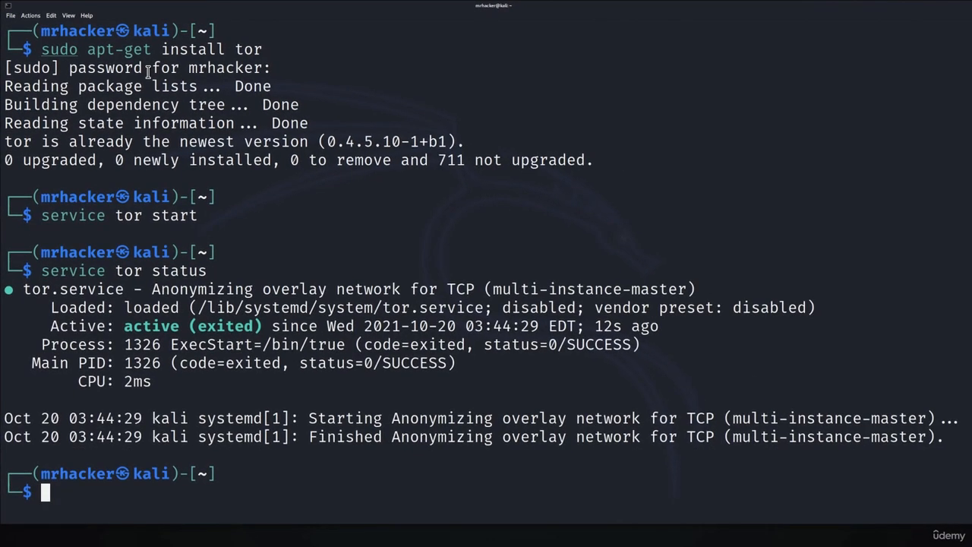
{"action": "mouse_move", "coordinate": [133, 340]}
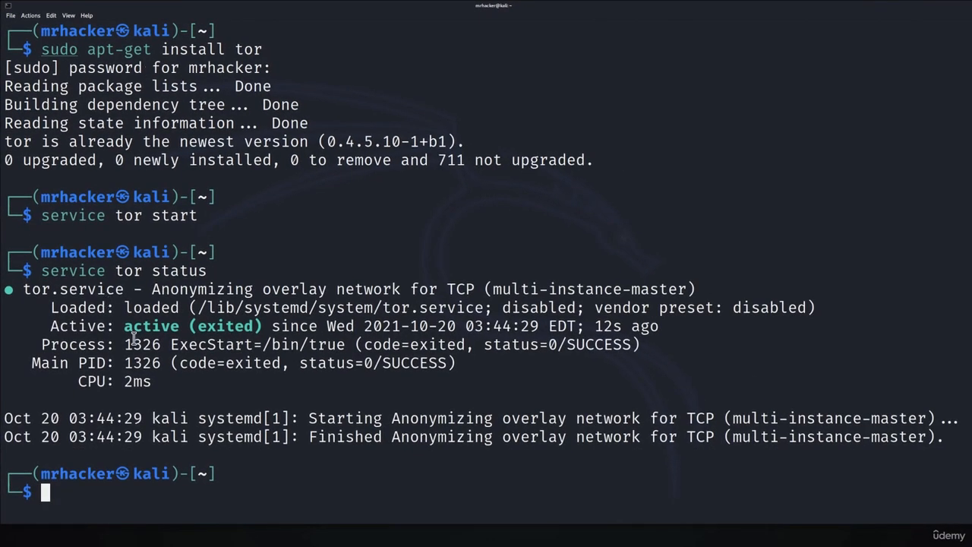
{"action": "mouse_move", "coordinate": [149, 517]}
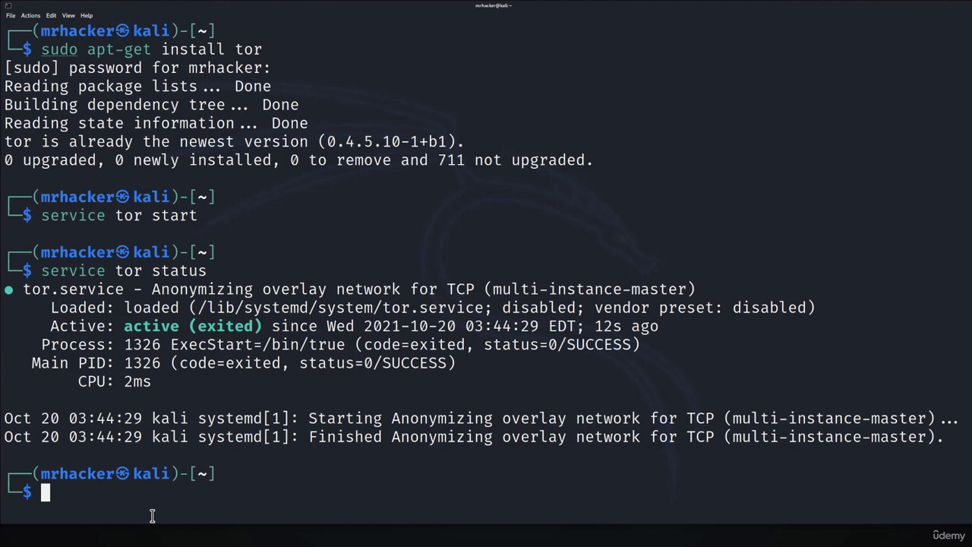
Install proxychains (already newest 3.1-9) and clear the terminal screen
{"action": "type", "text": "sudo apt-get install tor"}
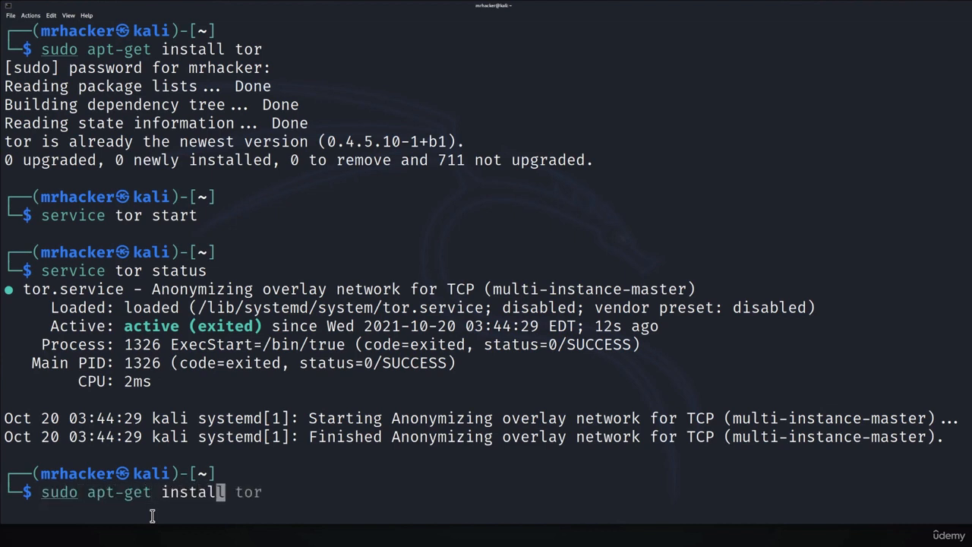
{"action": "type", "text": "proxychains"}
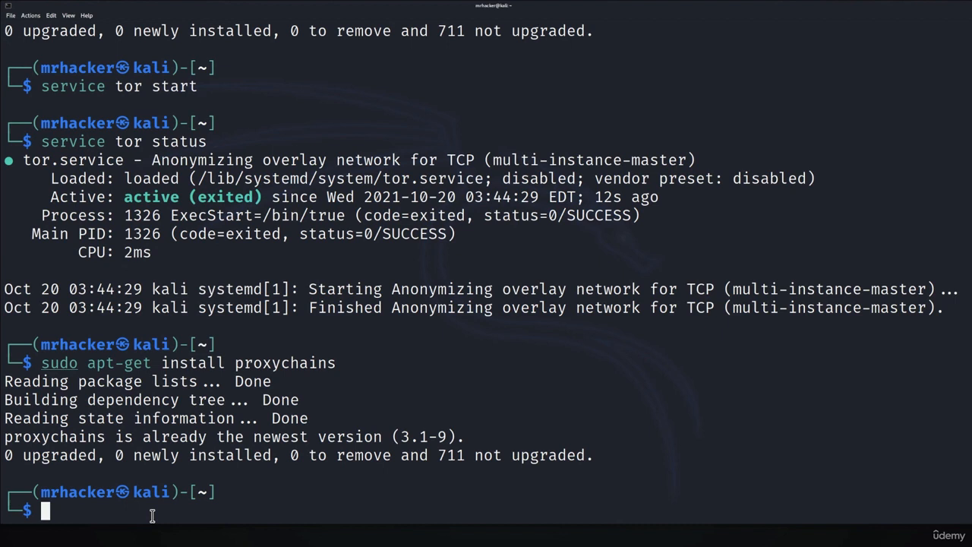
{"action": "type", "text": "clear"}
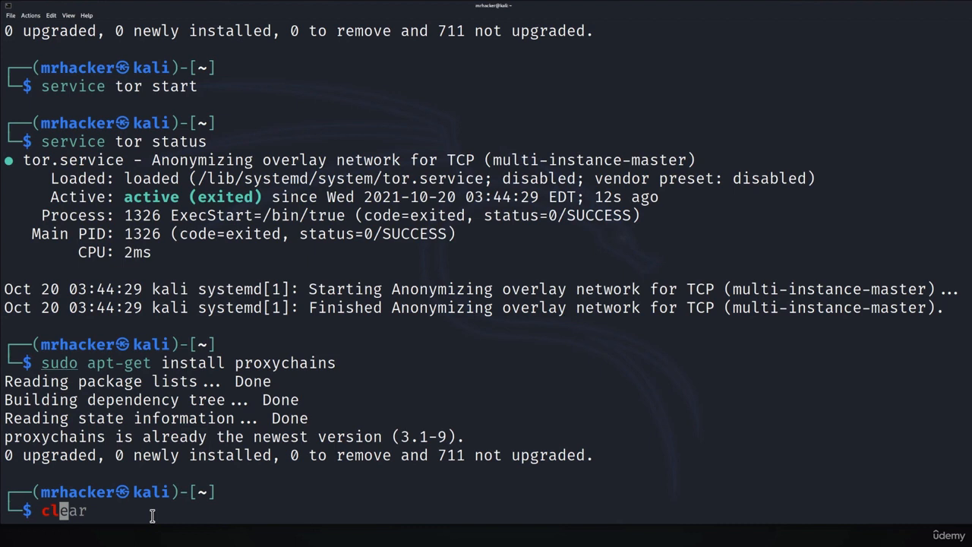
{"action": "key", "text": "Enter"}
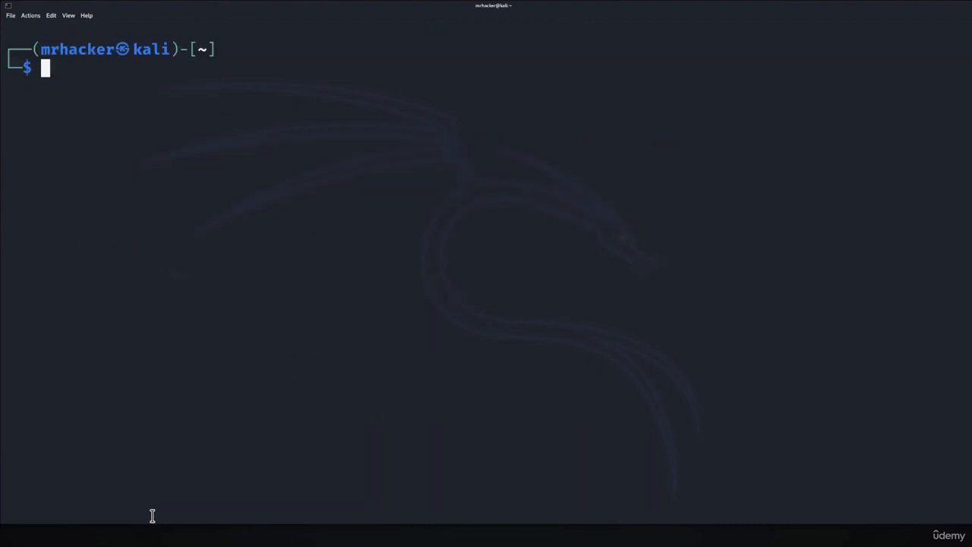
Open /etc/proxychains.conf in nano with sudo
{"action": "type", "text": "sudo nmap -sS mas.bg.ac.rs -F"}
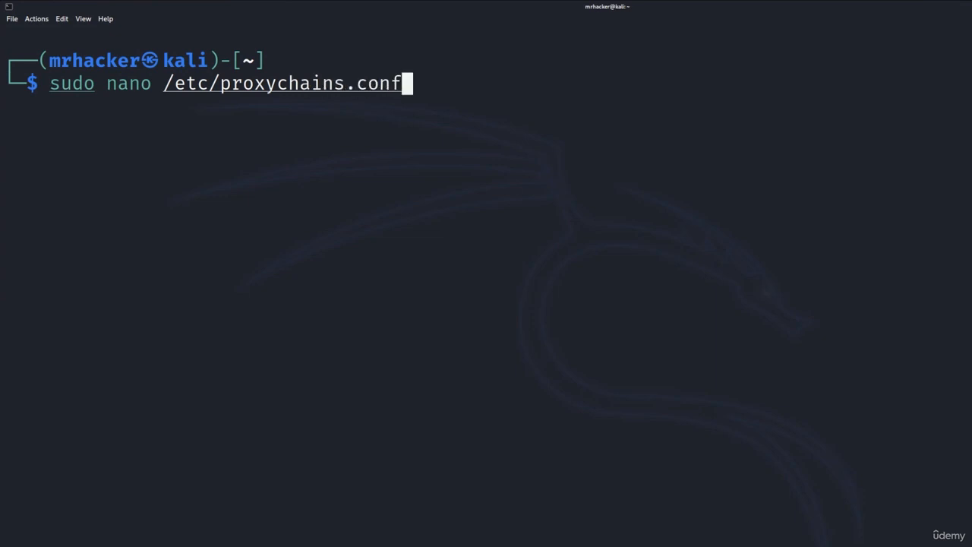
{"action": "key", "text": "Return"}
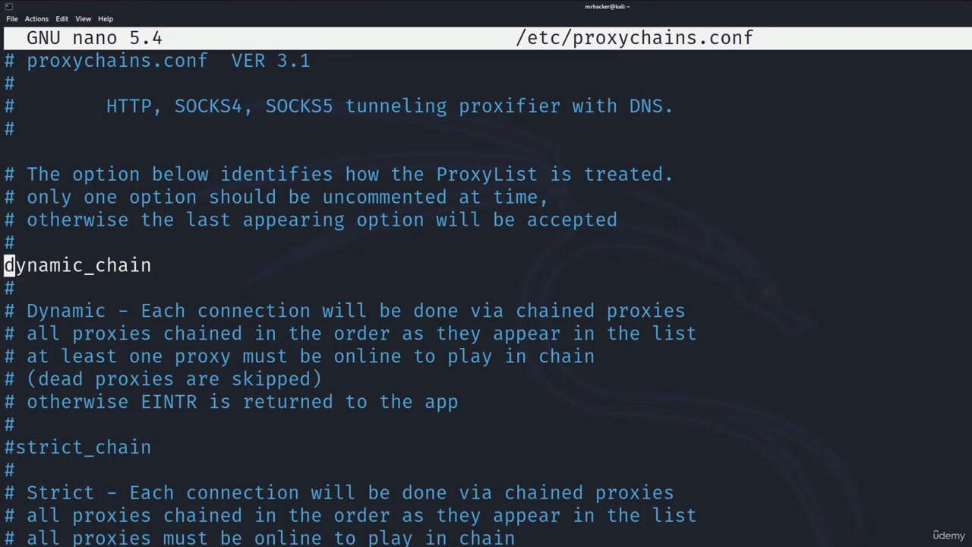
Check dynamic_chain and the socks5 127.0.0.1 9050 proxy entry, then save and exit nano
{"action": "key", "text": "Down"}
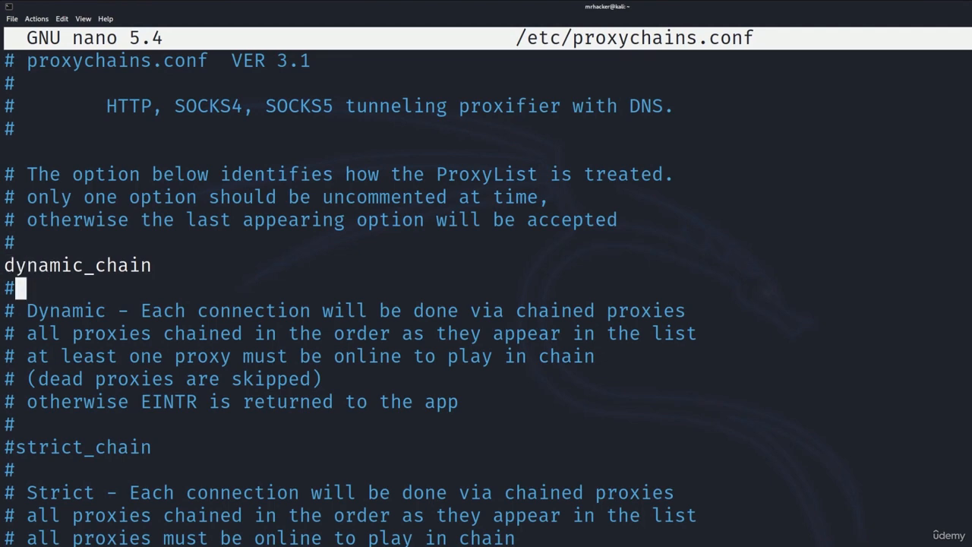
{"action": "scroll", "scroll_direction": "down", "scroll_amount": 3}
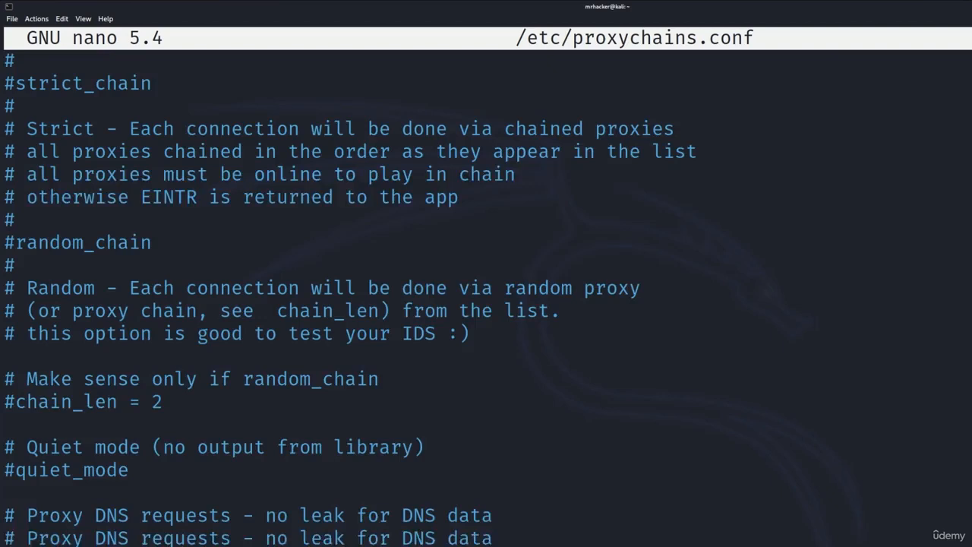
{"action": "scroll", "scroll_direction": "down", "scroll_amount": 3}
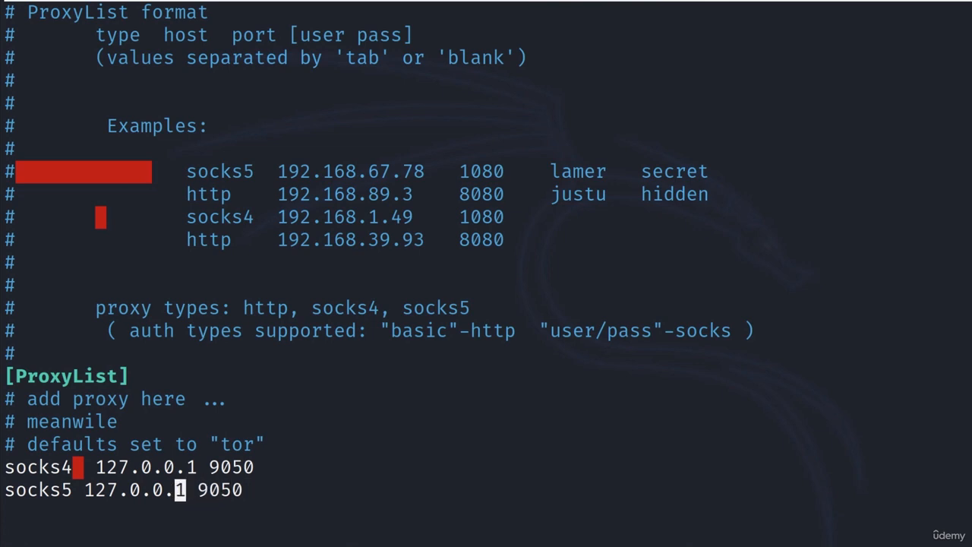
{"action": "mouse_move", "coordinate": [255, 498]}
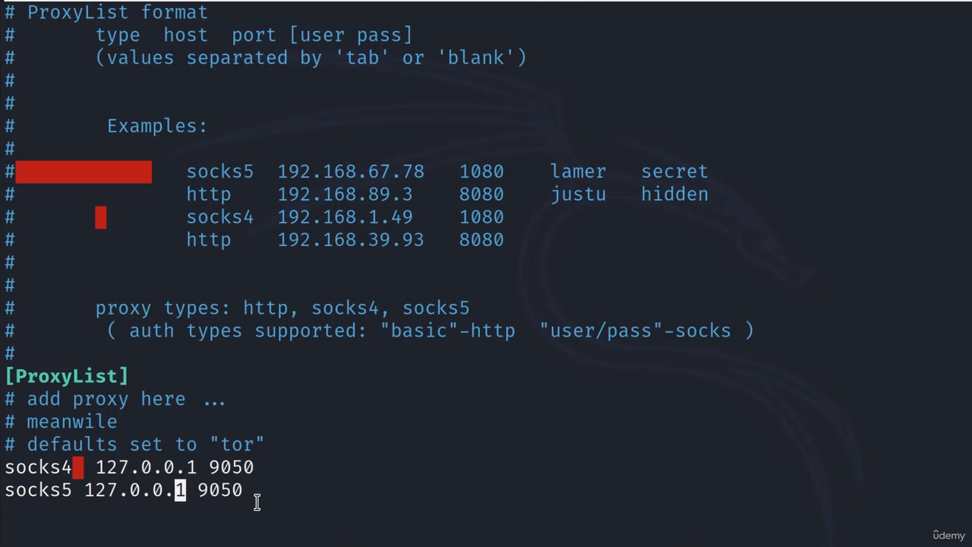
{"action": "double_click", "coordinate": [218, 491]}
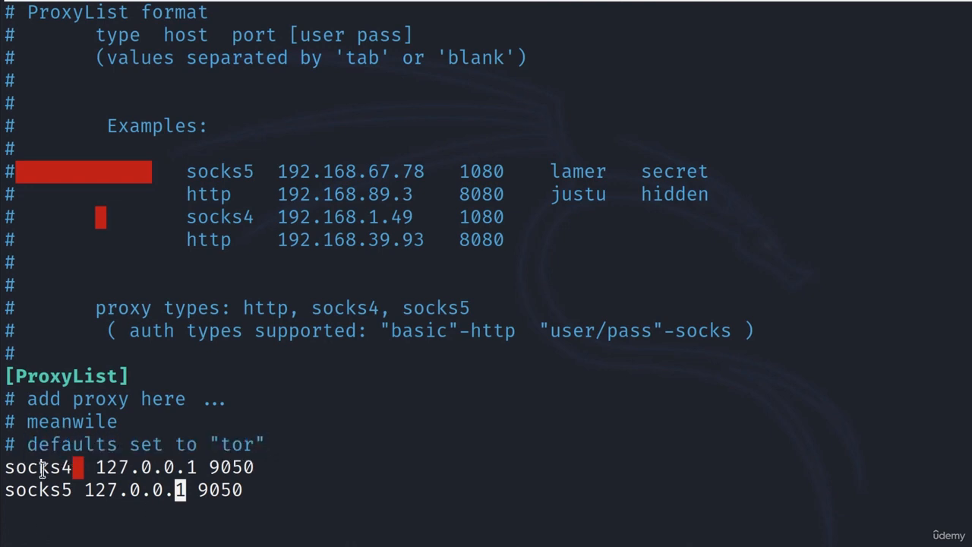
{"action": "mouse_move", "coordinate": [297, 481]}
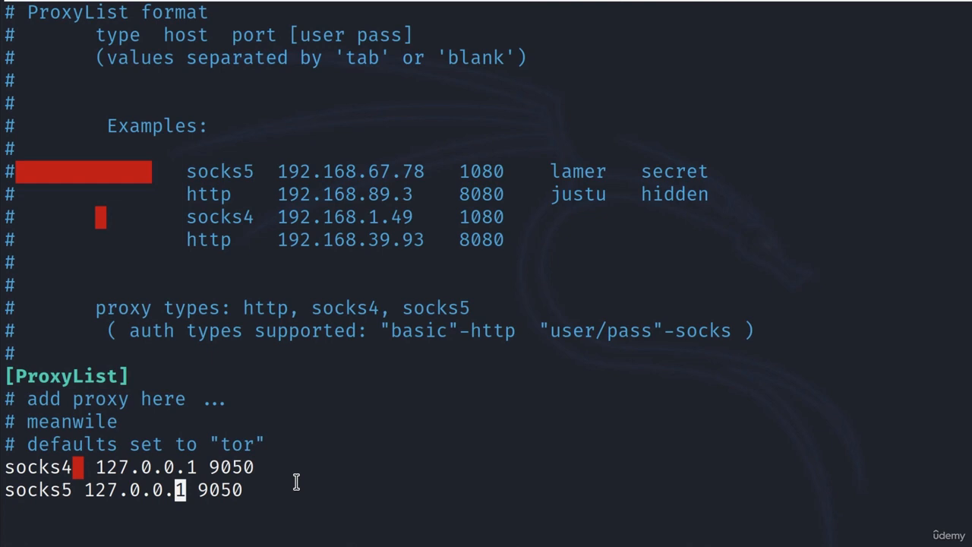
{"action": "mouse_move", "coordinate": [112, 489]}
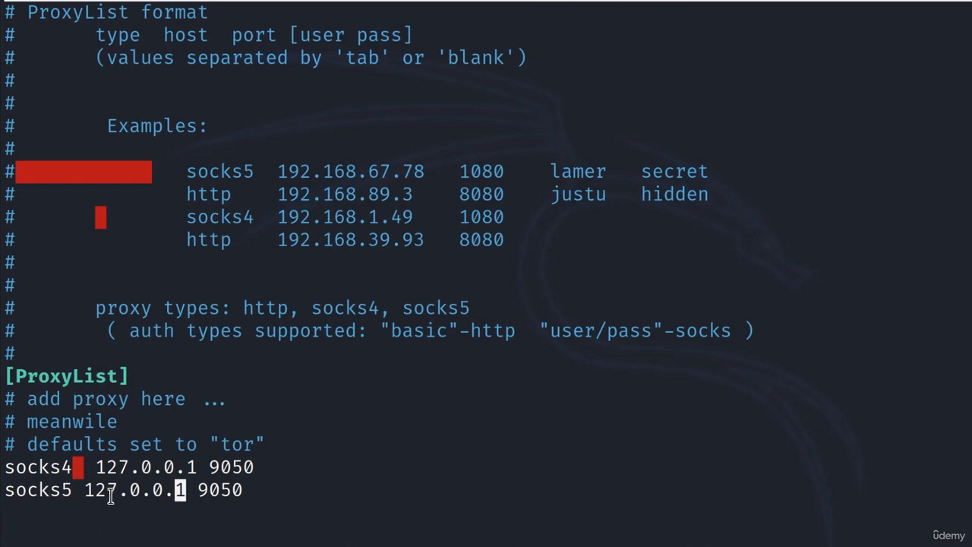
{"action": "left_click_drag", "start_coordinate": [86, 489], "coordinate": [241, 490]}
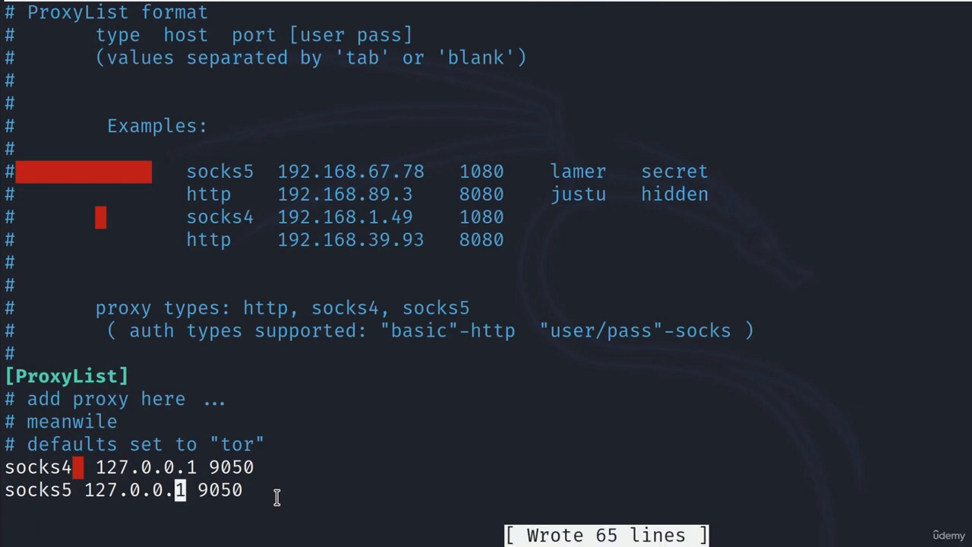
{"action": "key", "text": "ctrl+x"}
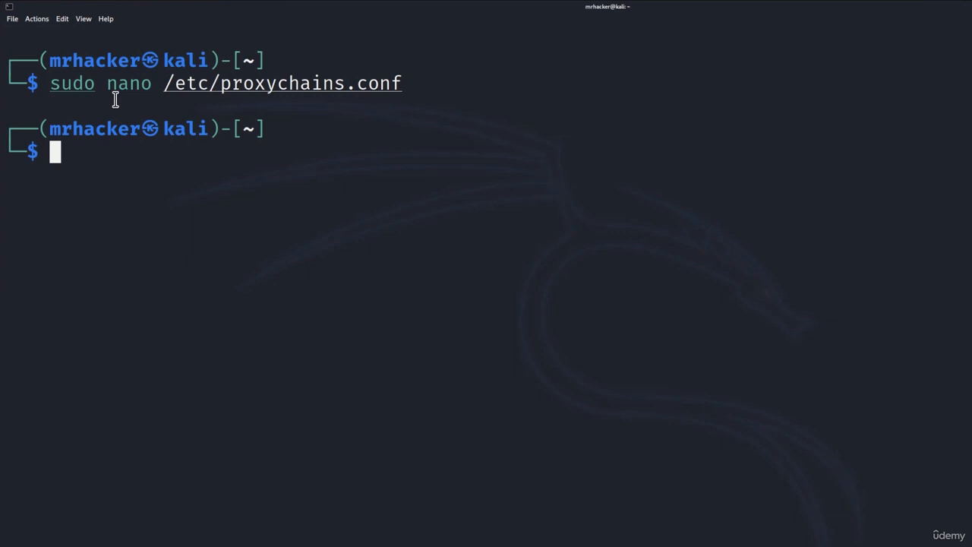
Launch Firefox with 'proxychains firefox', opening a blank tab routed over Tor
{"action": "double_click", "coordinate": [71, 83]}
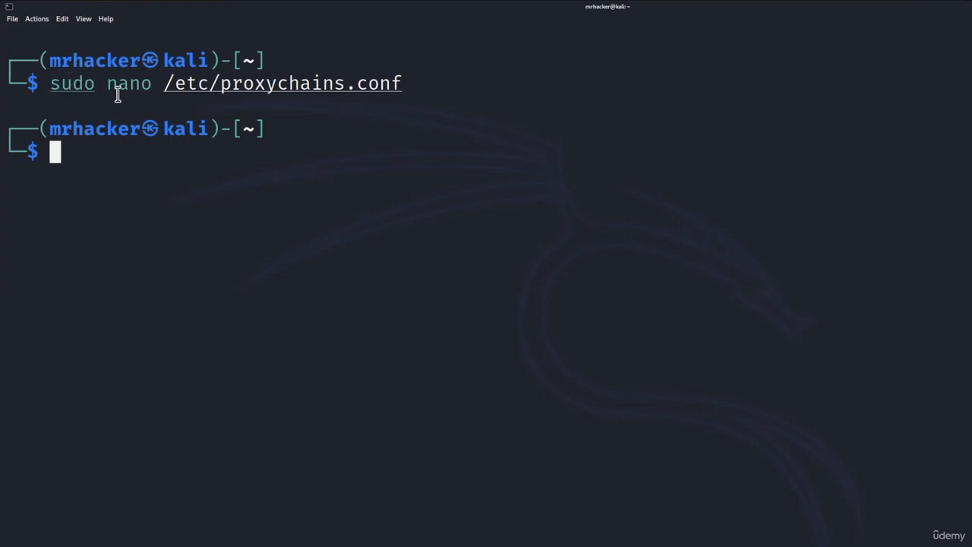
{"action": "mouse_move", "coordinate": [173, 98]}
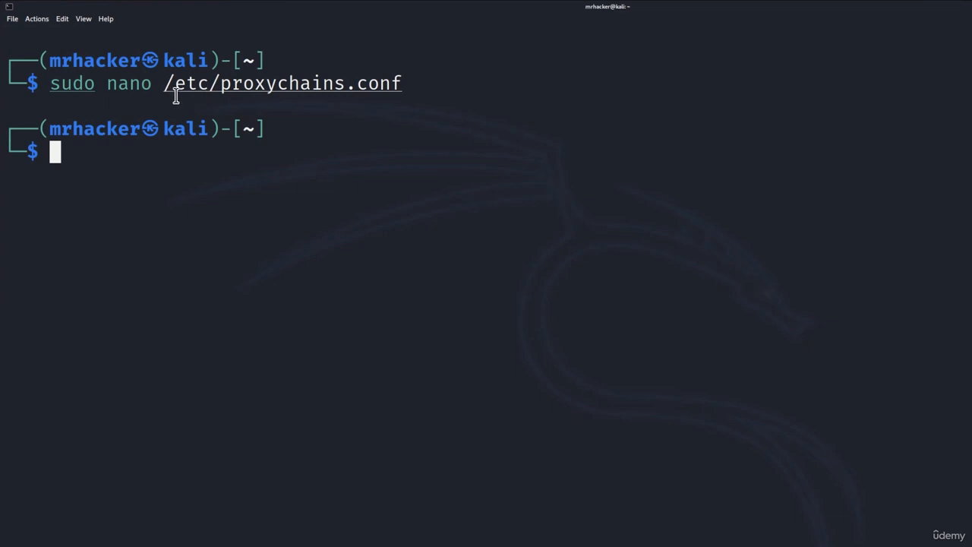
{"action": "left_click_drag", "start_coordinate": [163, 84], "coordinate": [403, 84]}
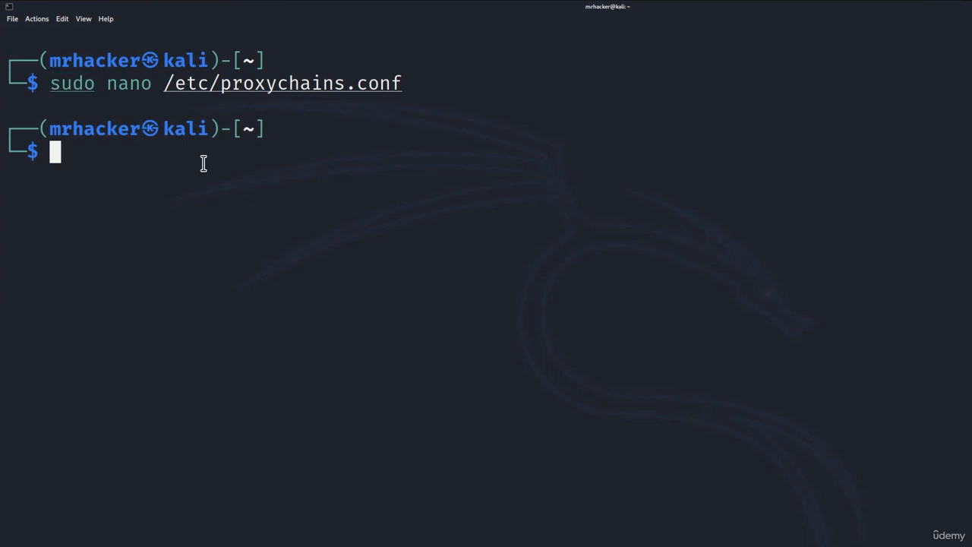
{"action": "type", "text": "proxychains nmap nmap.org -F"}
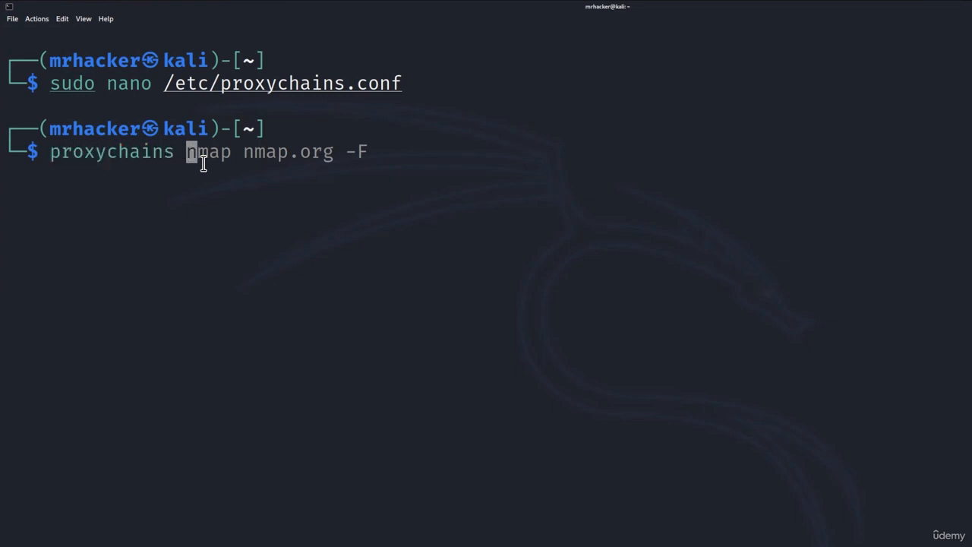
{"action": "type", "text": "firefox"}
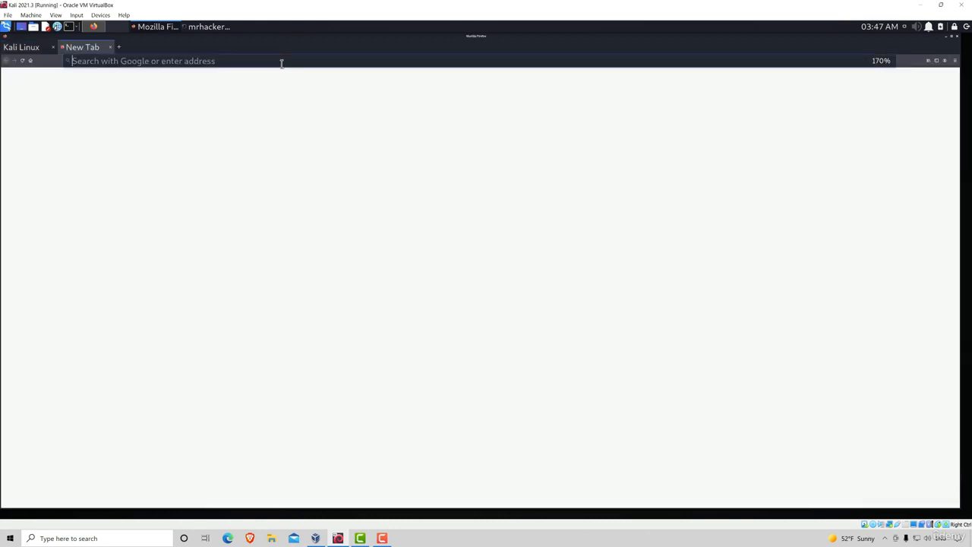
Load google.com/ and focus the Google search box
{"action": "type", "text": "google.com/"}
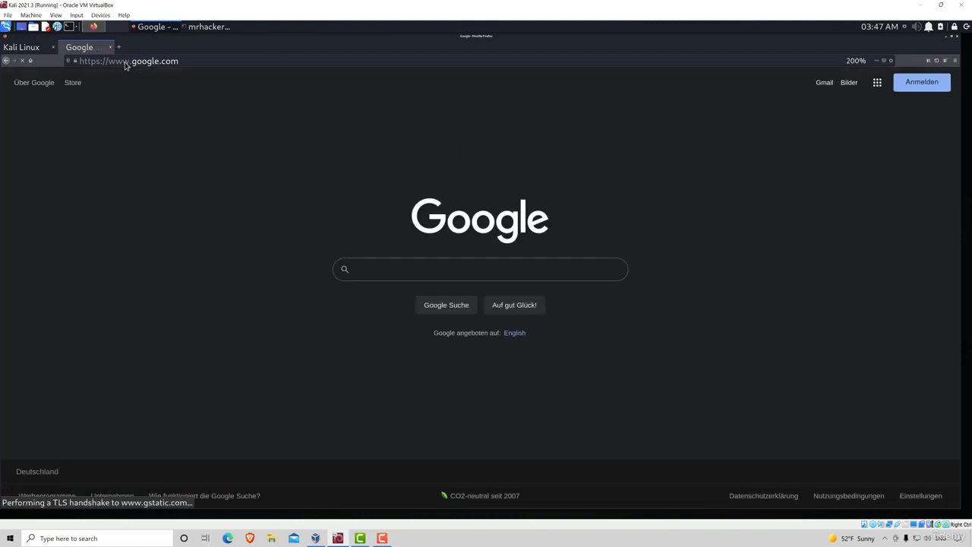
{"action": "left_click", "coordinate": [479, 269]}
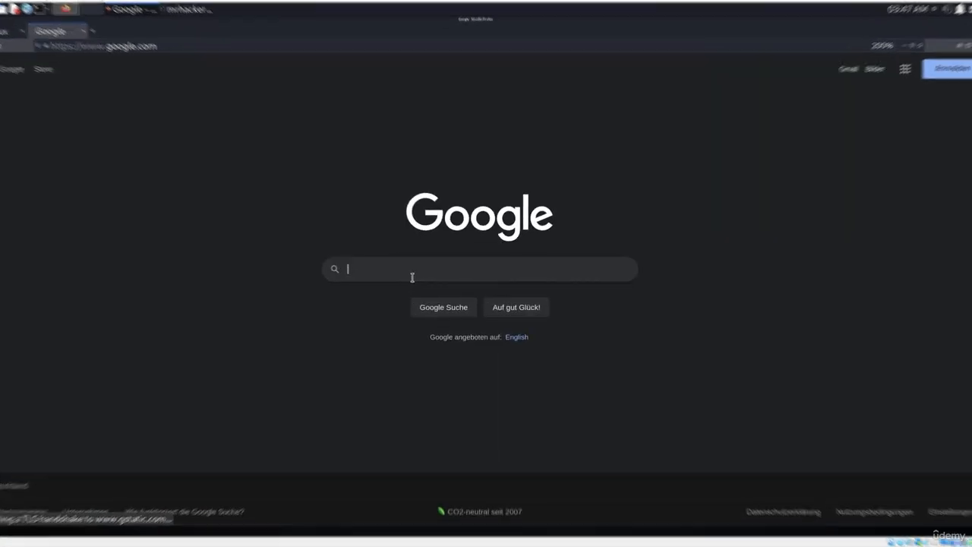
Search 'what is my ip', showing 185.220.100.254, and open the WhatIsMyIP.com result
{"action": "type", "text": "what"}
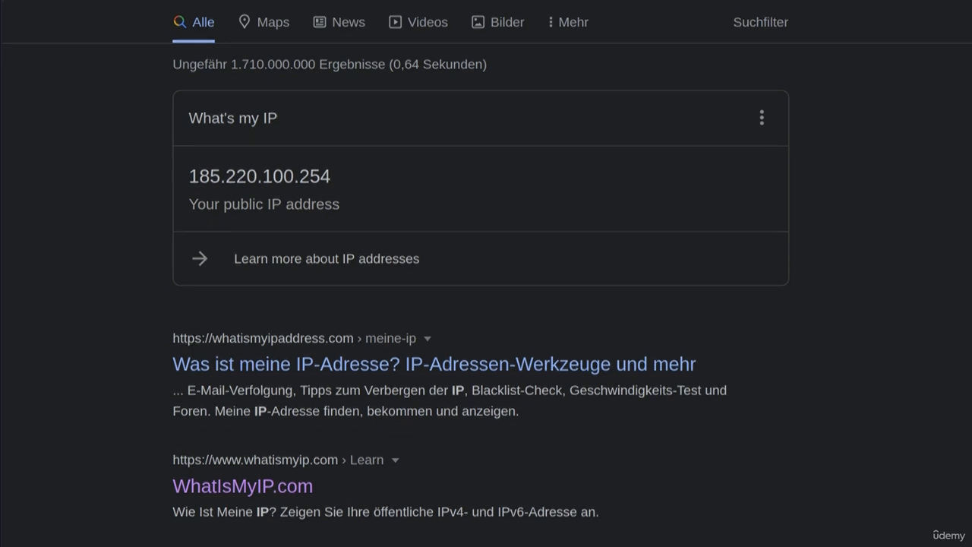
{"action": "scroll", "scroll_direction": "down", "scroll_amount": 3}
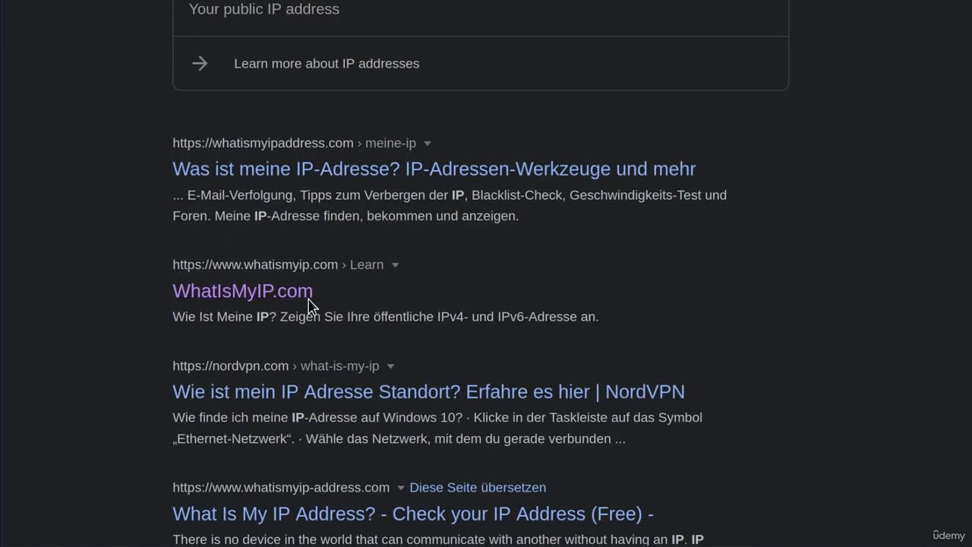
{"action": "mouse_move", "coordinate": [230, 301]}
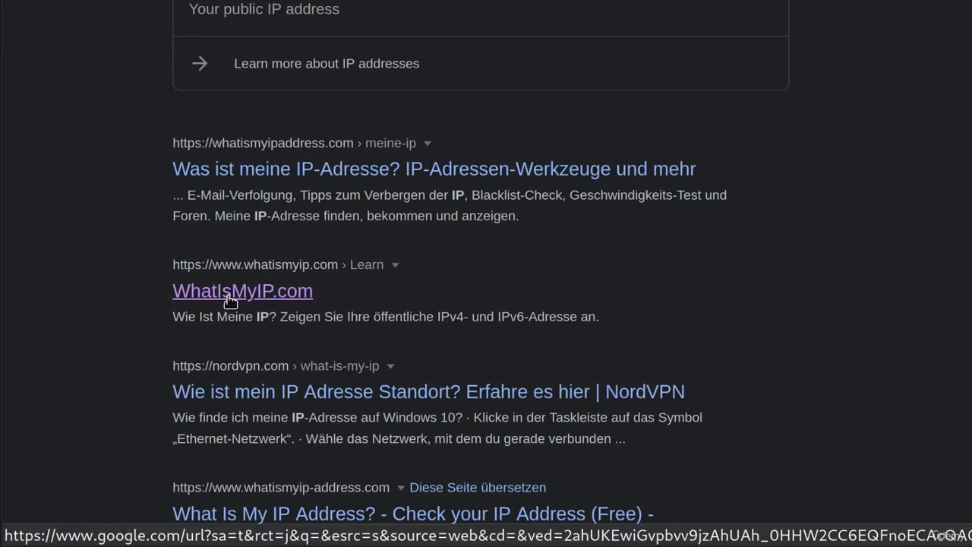
{"action": "left_click", "coordinate": [242, 291]}
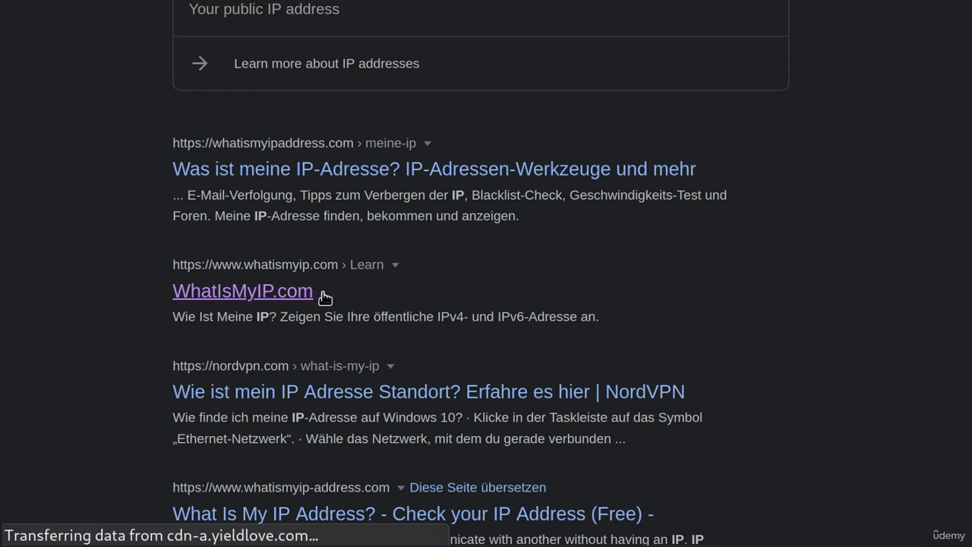
{"action": "left_click", "coordinate": [243, 290]}
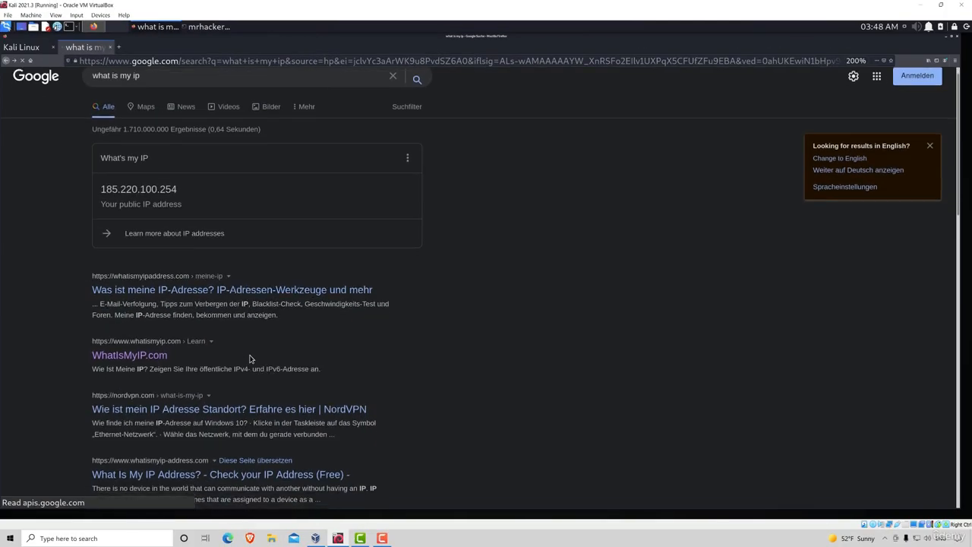
Scroll the results and select the public IP 185.220.100.254
{"action": "scroll", "scroll_direction": "down", "scroll_amount": 3}
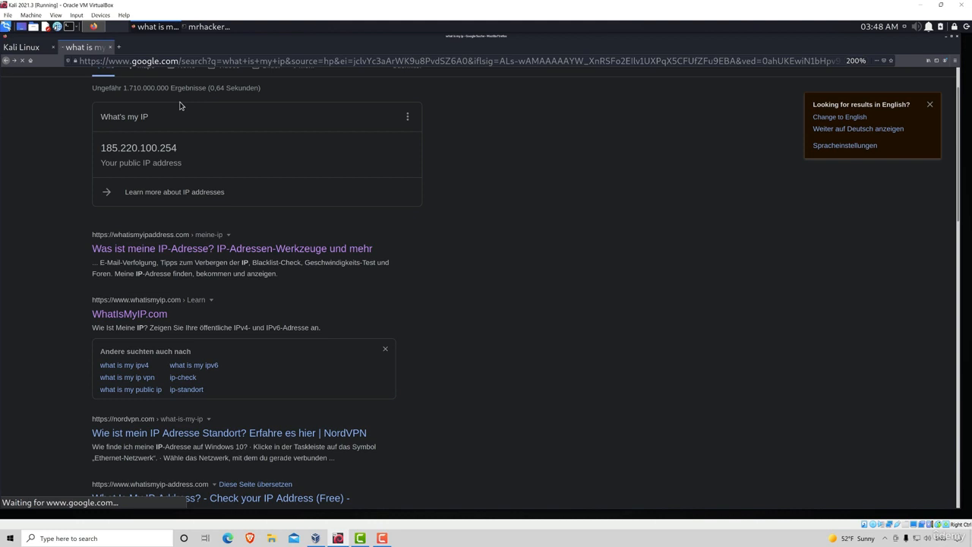
{"action": "mouse_move", "coordinate": [214, 120]}
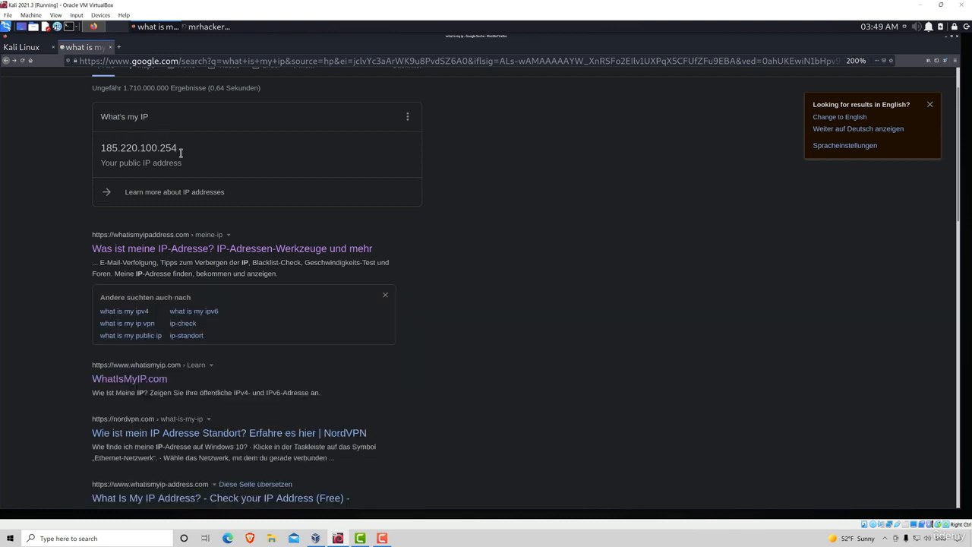
{"action": "double_click", "coordinate": [139, 147]}
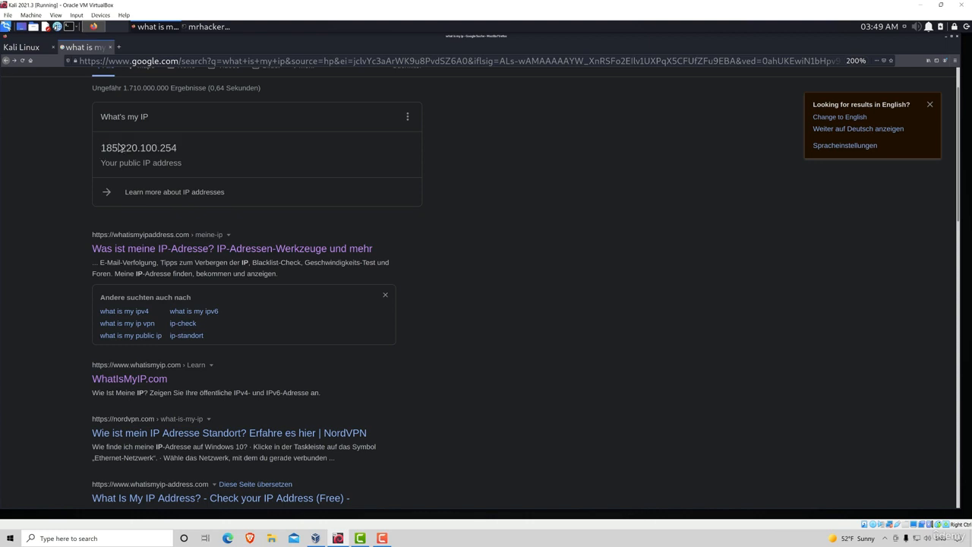
{"action": "mouse_move", "coordinate": [110, 47]}
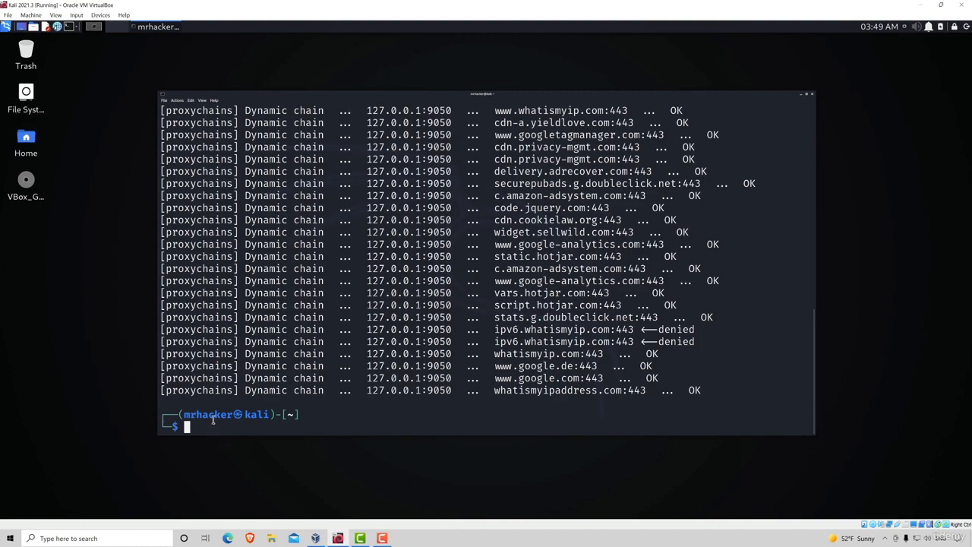
{"action": "mouse_move", "coordinate": [255, 429]}
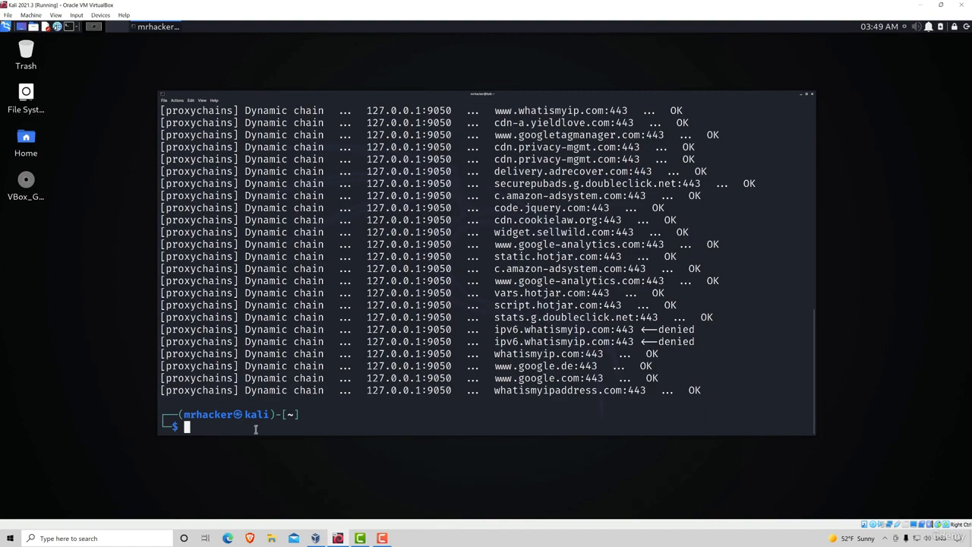
Run 'proxychains nmap nmap.org -F', reaching nmap.org:80 through Tor
{"action": "left_click", "coordinate": [807, 94]}
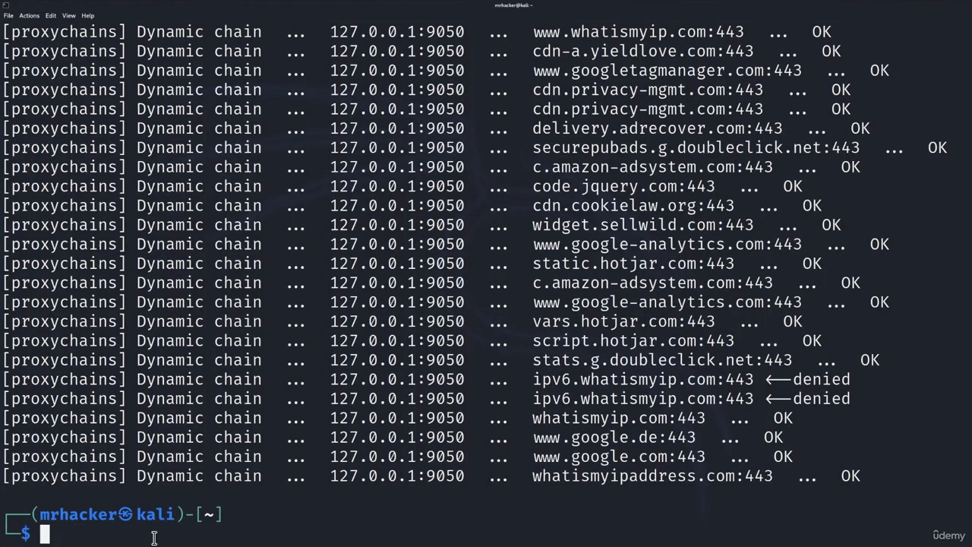
{"action": "type", "text": "proxychains firefox"}
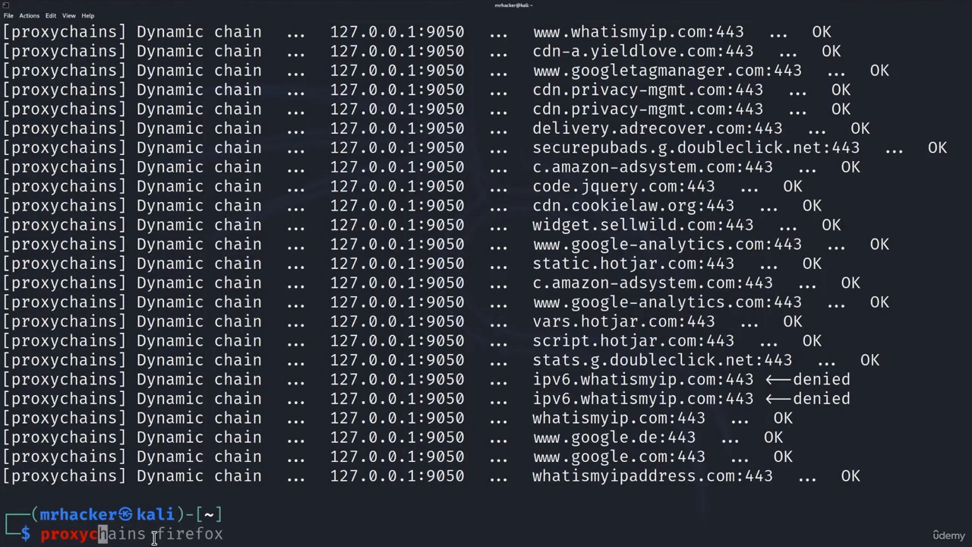
{"action": "type", "text": "nmap nmap.org -F"}
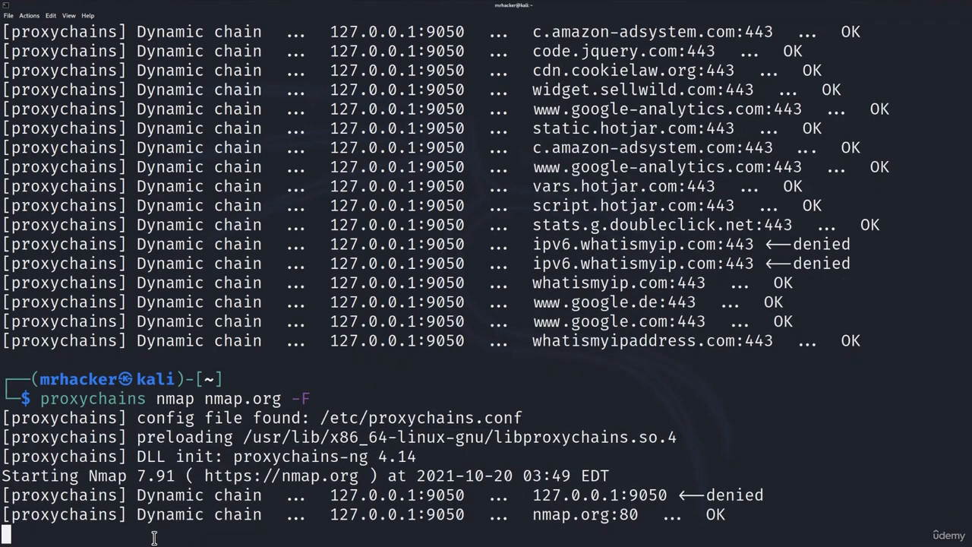
{"action": "mouse_move", "coordinate": [339, 476]}
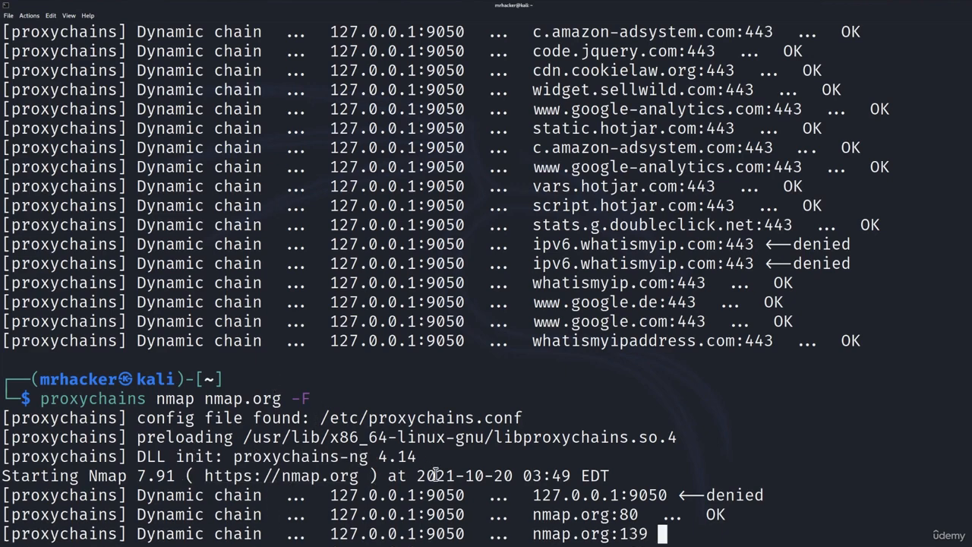
{"action": "mouse_move", "coordinate": [391, 456]}
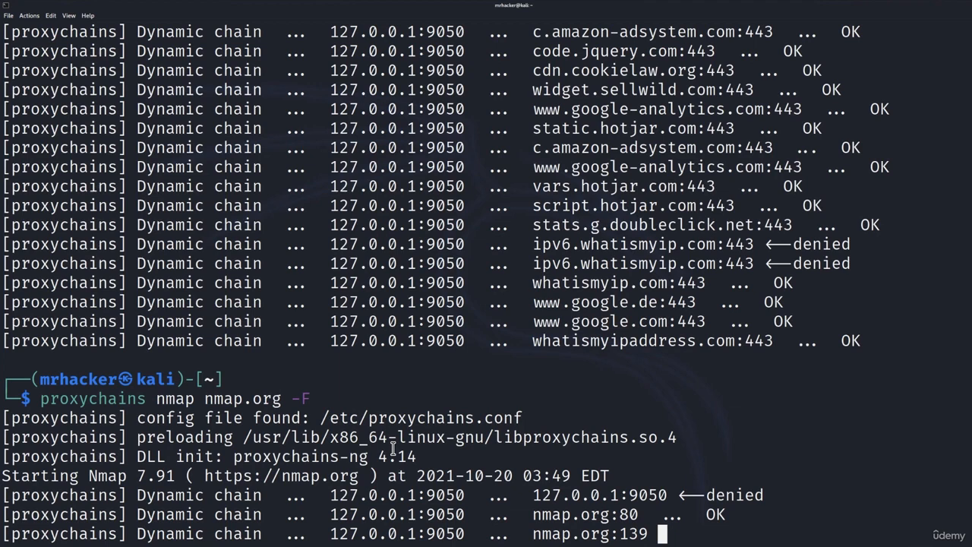
{"action": "mouse_move", "coordinate": [190, 406]}
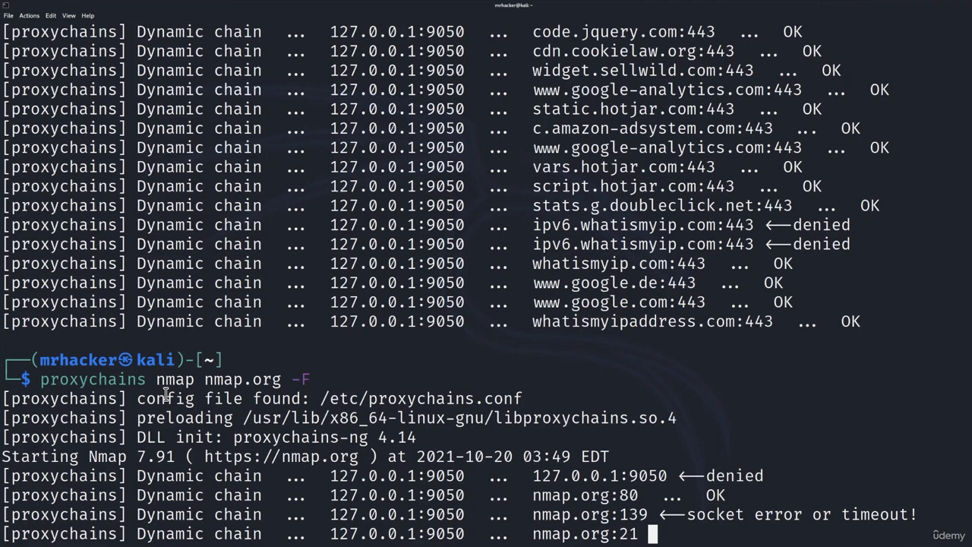
{"action": "mouse_move", "coordinate": [612, 495]}
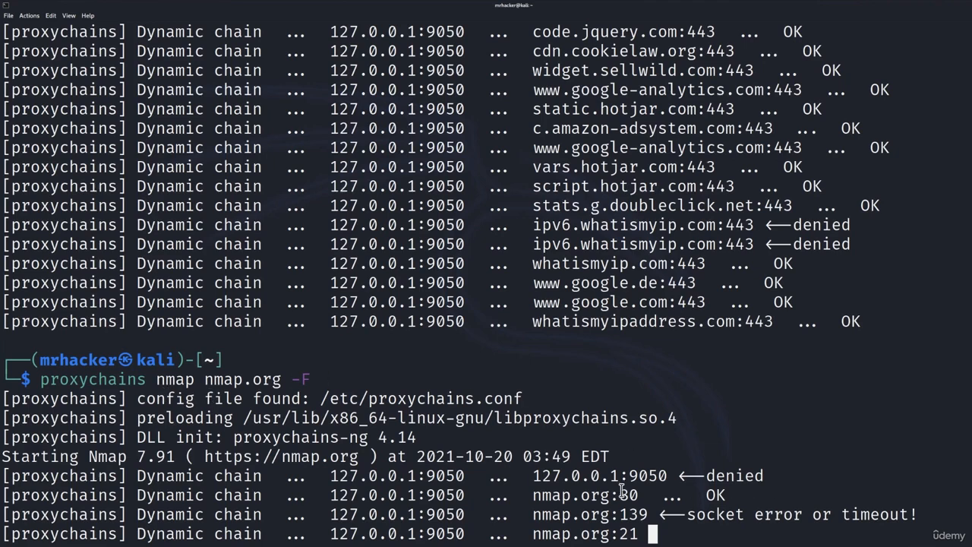
{"action": "mouse_move", "coordinate": [731, 504]}
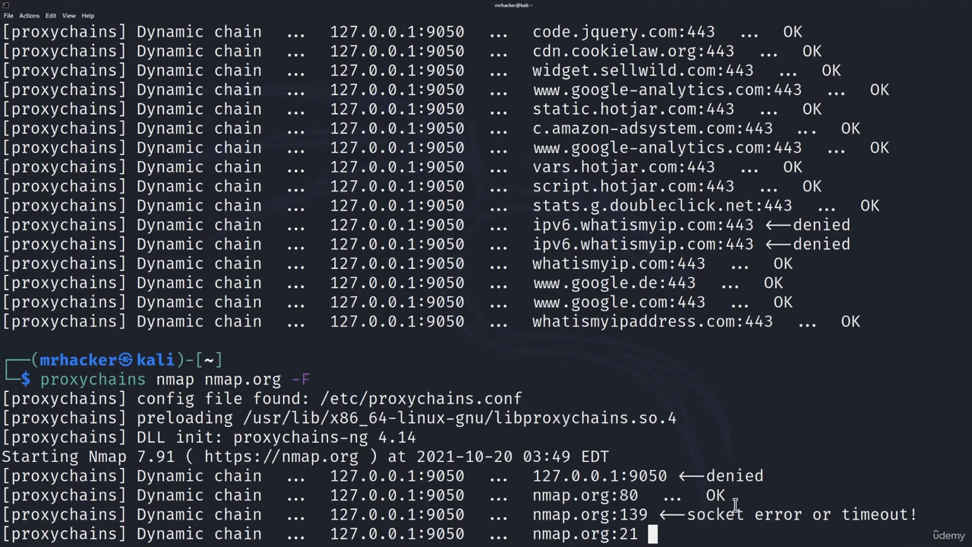
Highlight the OK result for nmap.org port 80 and scroll through the scan output
{"action": "double_click", "coordinate": [592, 494]}
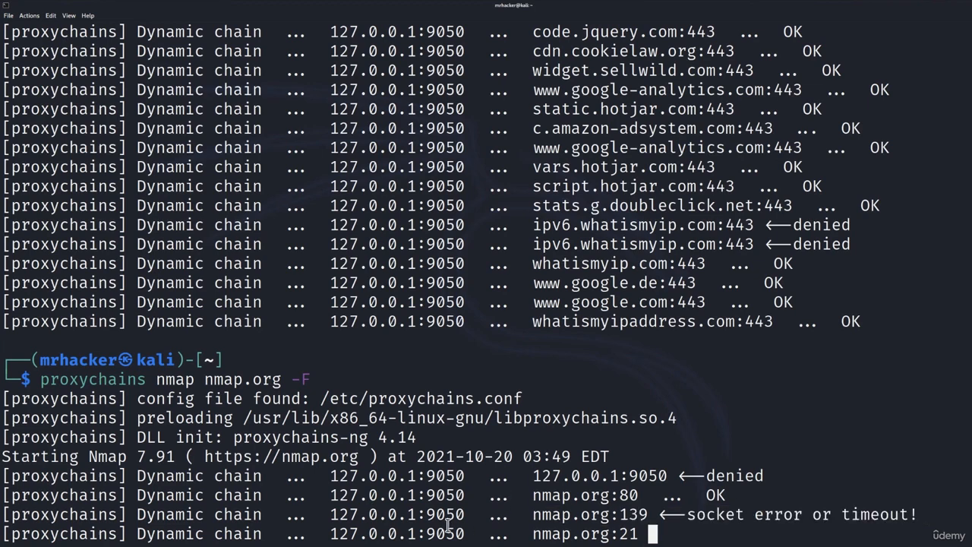
{"action": "scroll", "scroll_direction": "down", "scroll_amount": 3}
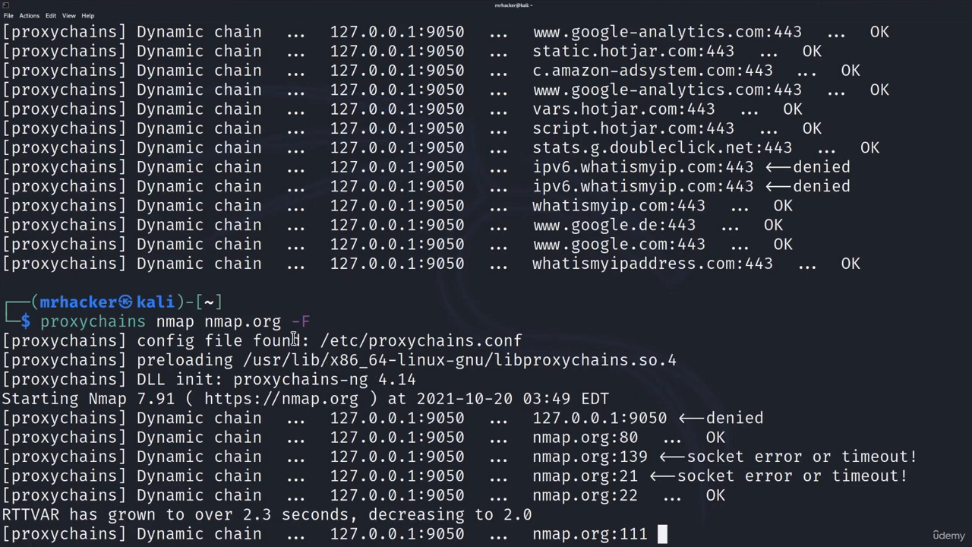
{"action": "mouse_move", "coordinate": [767, 531]}
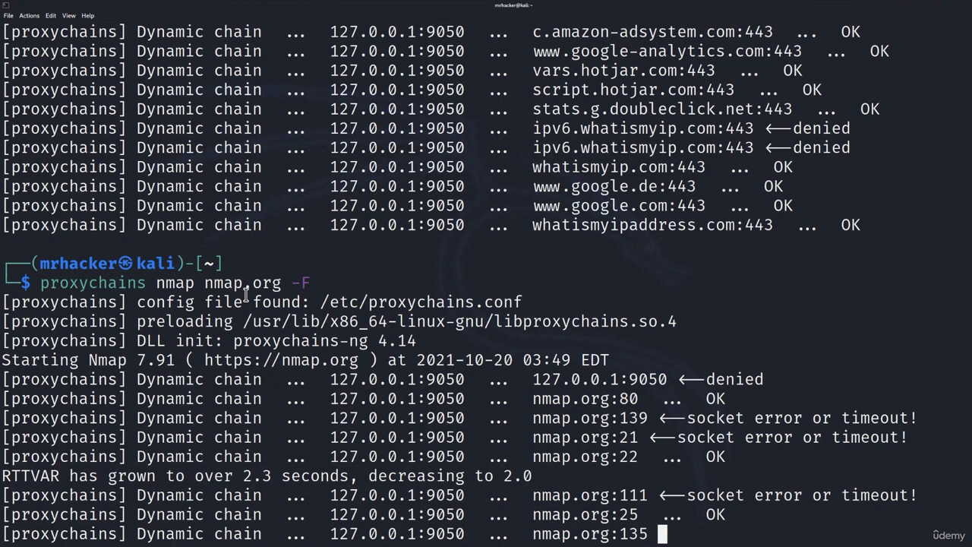
{"action": "mouse_move", "coordinate": [91, 282]}
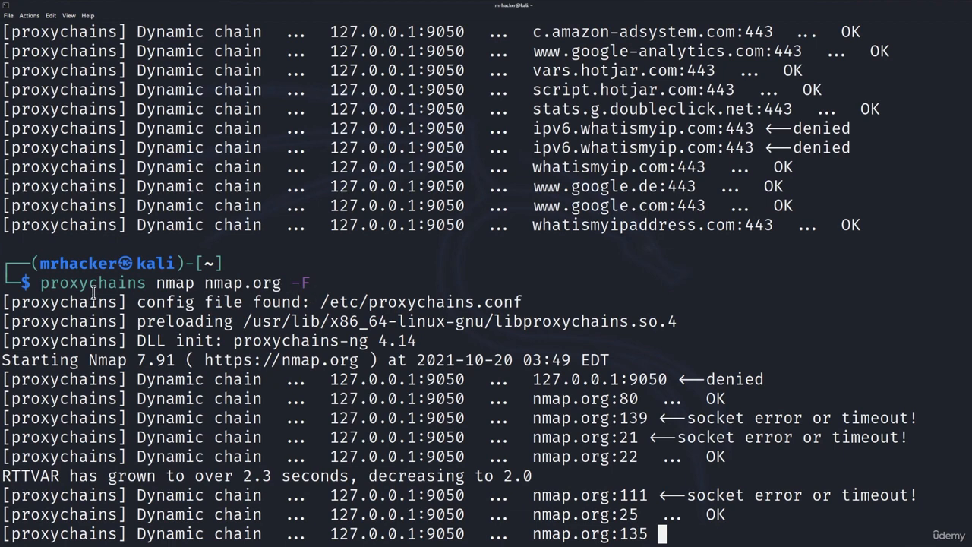
{"action": "mouse_move", "coordinate": [290, 283]}
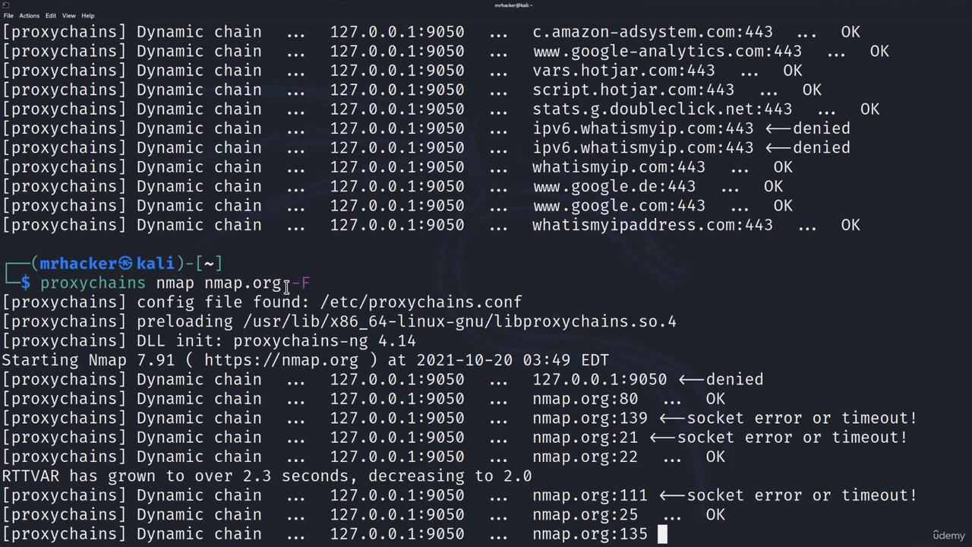
Highlight the nmap.org target and config-file message, then follow ports 25, 111, 135, 23, 143
{"action": "double_click", "coordinate": [240, 282]}
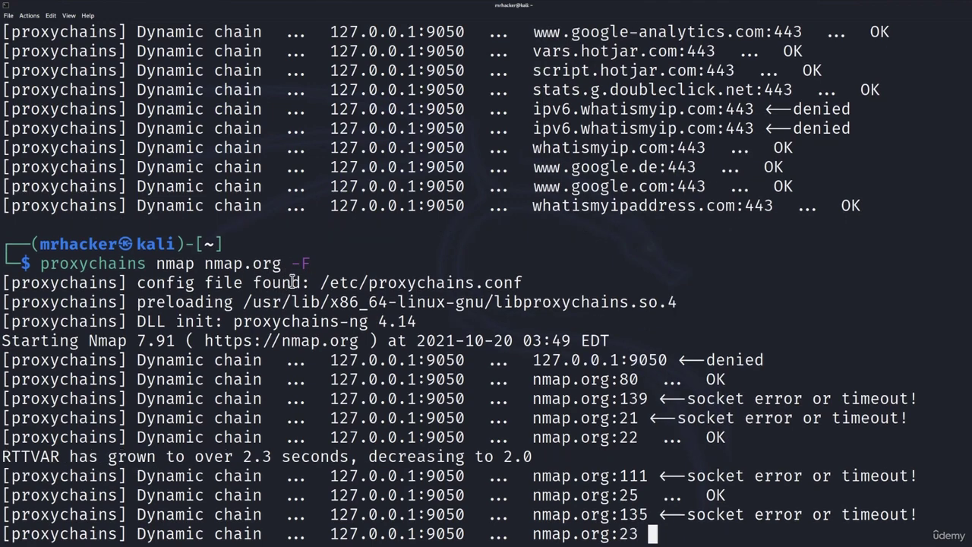
{"action": "double_click", "coordinate": [240, 263]}
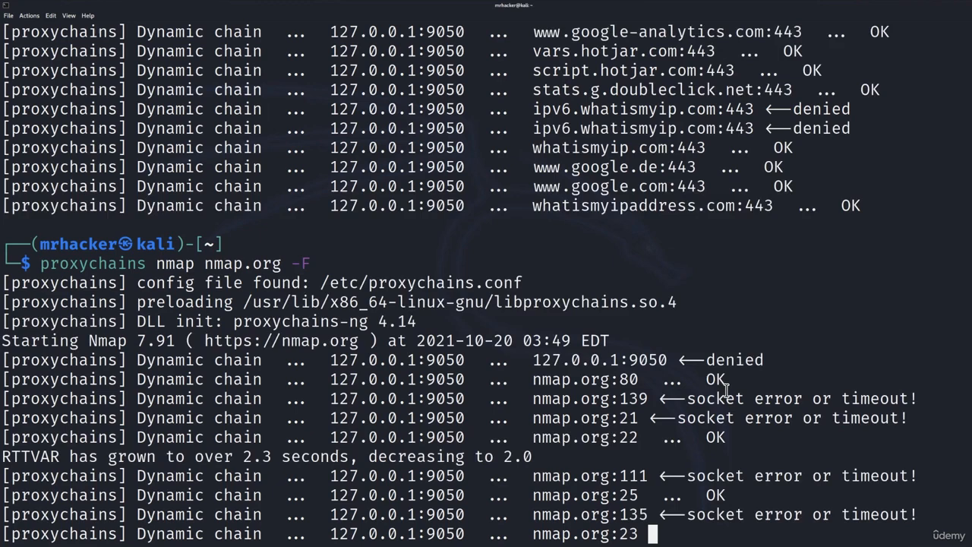
{"action": "scroll", "scroll_direction": "down", "scroll_amount": 3}
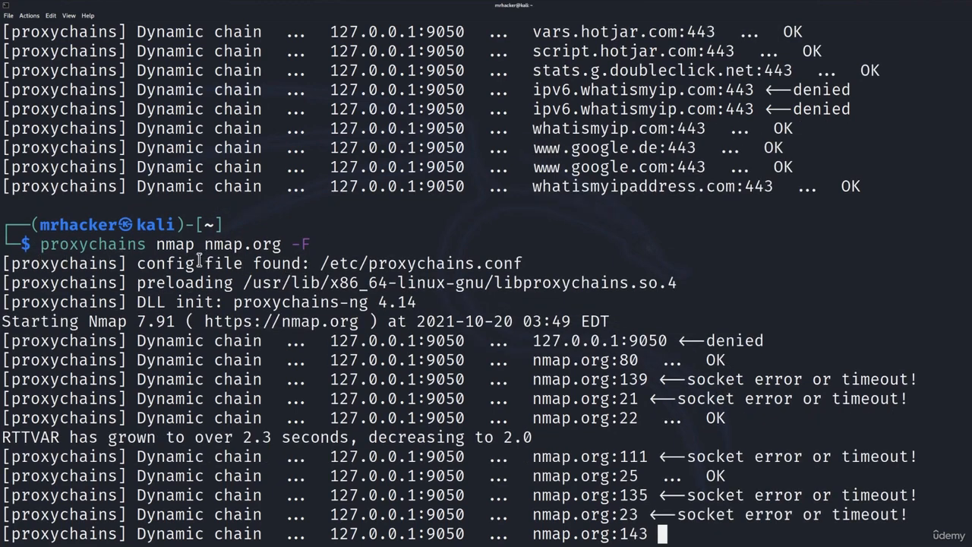
{"action": "mouse_move", "coordinate": [568, 251]}
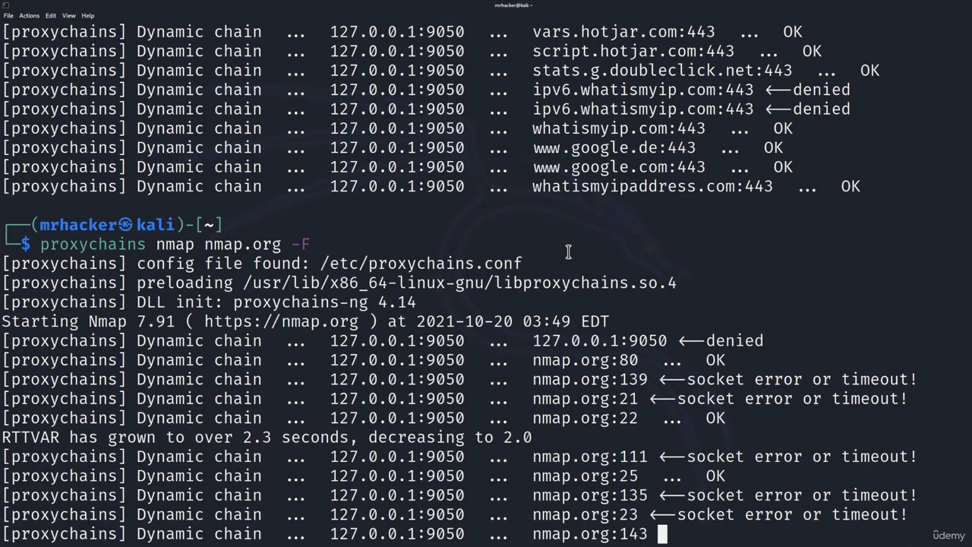
{"action": "scroll", "scroll_direction": "down", "scroll_amount": 3}
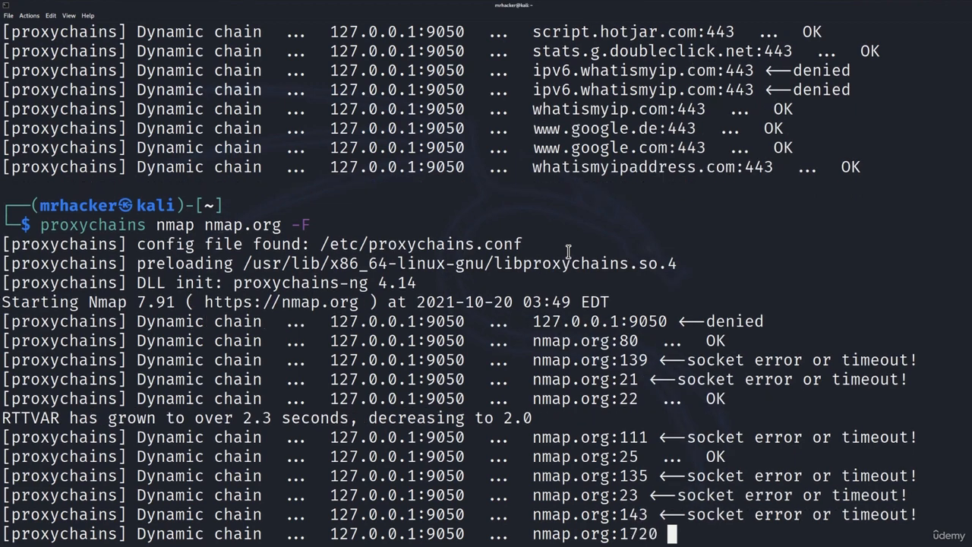